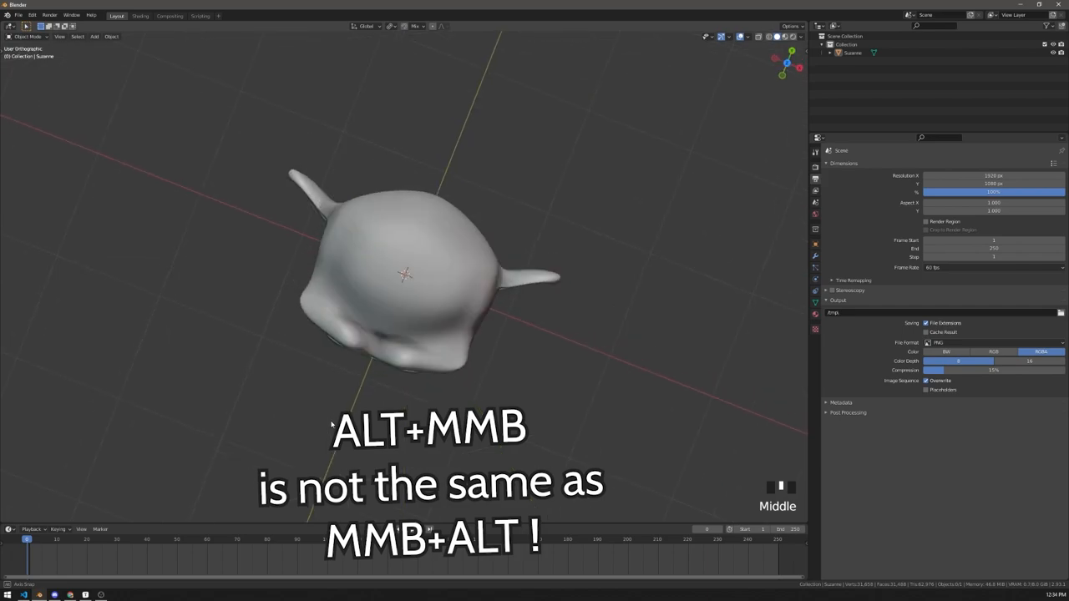
Orbit the viewport around the Suzanne head to view it from two different sides.
{"action": "left_click_drag", "start_coordinate": [417, 292], "coordinate": [401, 376]}
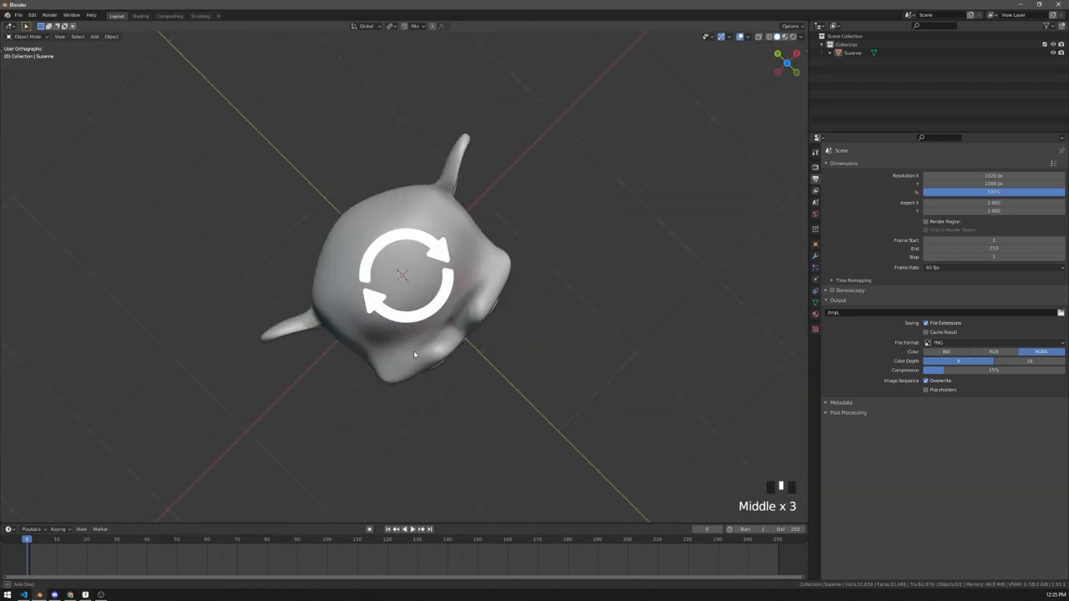
{"action": "left_click_drag", "start_coordinate": [415, 351], "coordinate": [274, 351]}
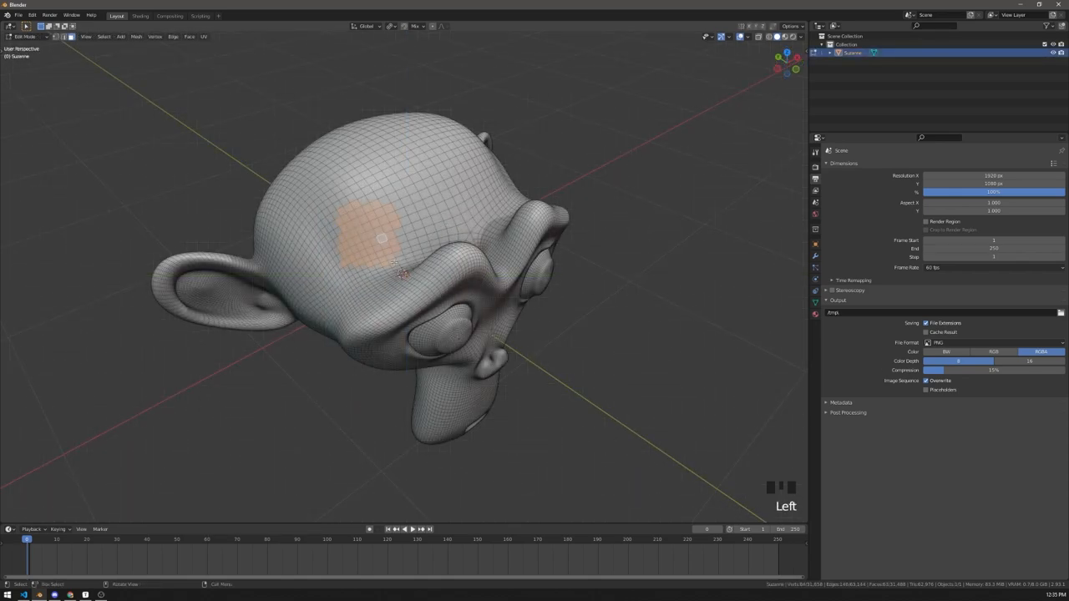
Enter Edit Mode on Suzanne with a small patch of faces selected on top of the head.
{"action": "key", "text": "`"}
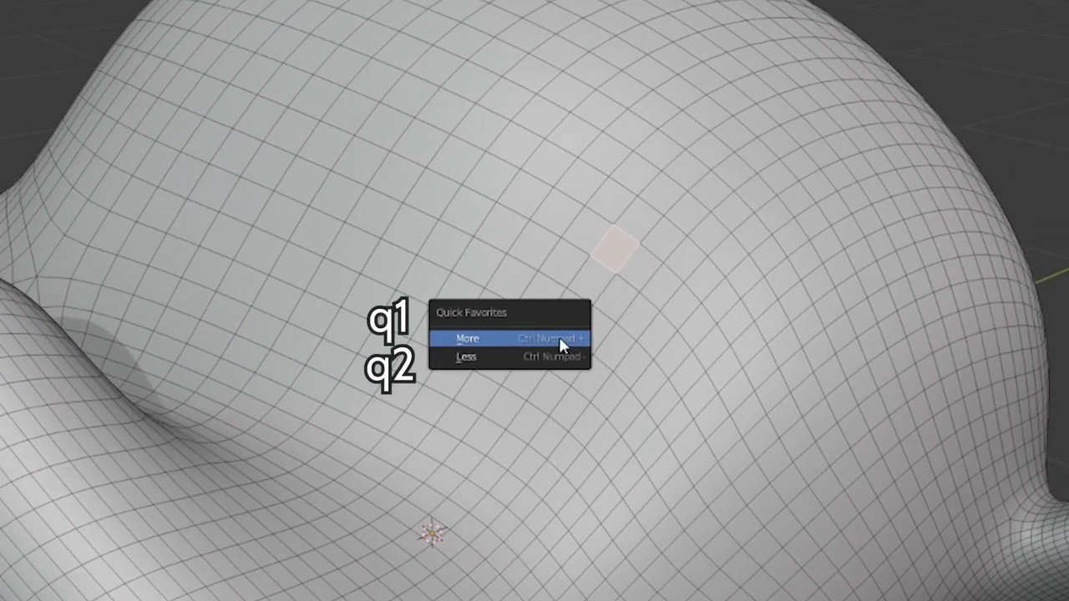
Grow the face selection one step outward using Select More from Quick Favorites.
{"action": "left_click", "coordinate": [468, 339]}
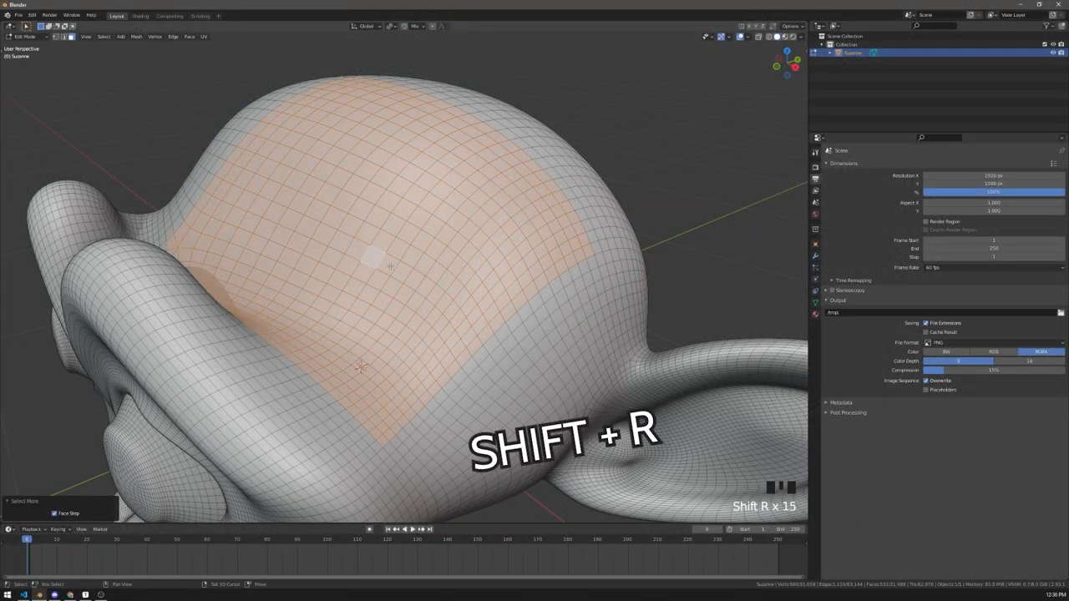
Zoom out and back in to see the grown selection covering the top of the skull.
{"action": "scroll", "scroll_direction": "down", "scroll_amount": 3}
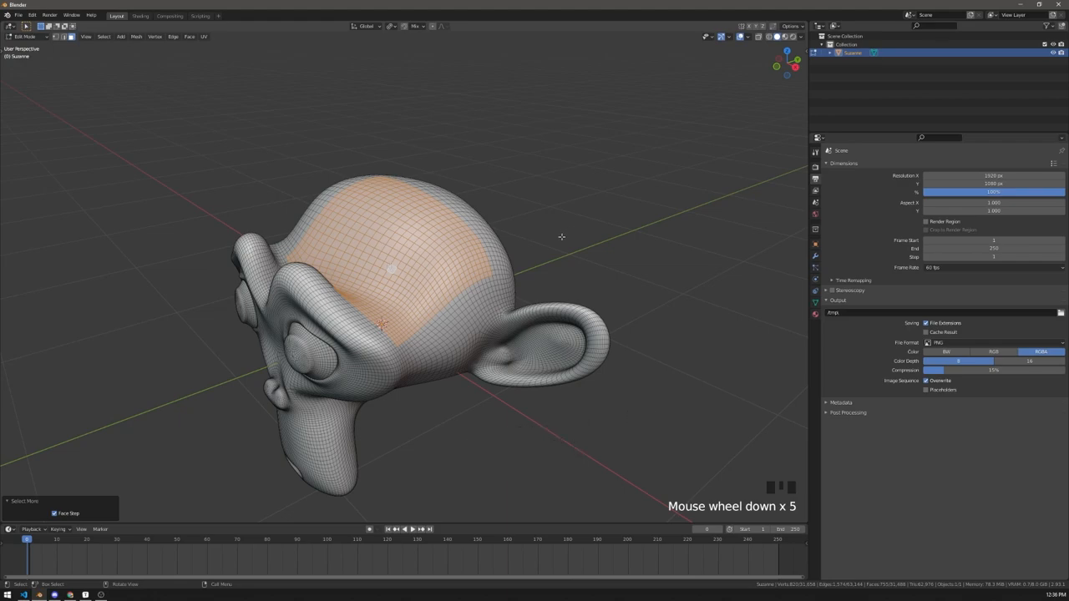
{"action": "scroll", "scroll_direction": "up", "scroll_amount": 3}
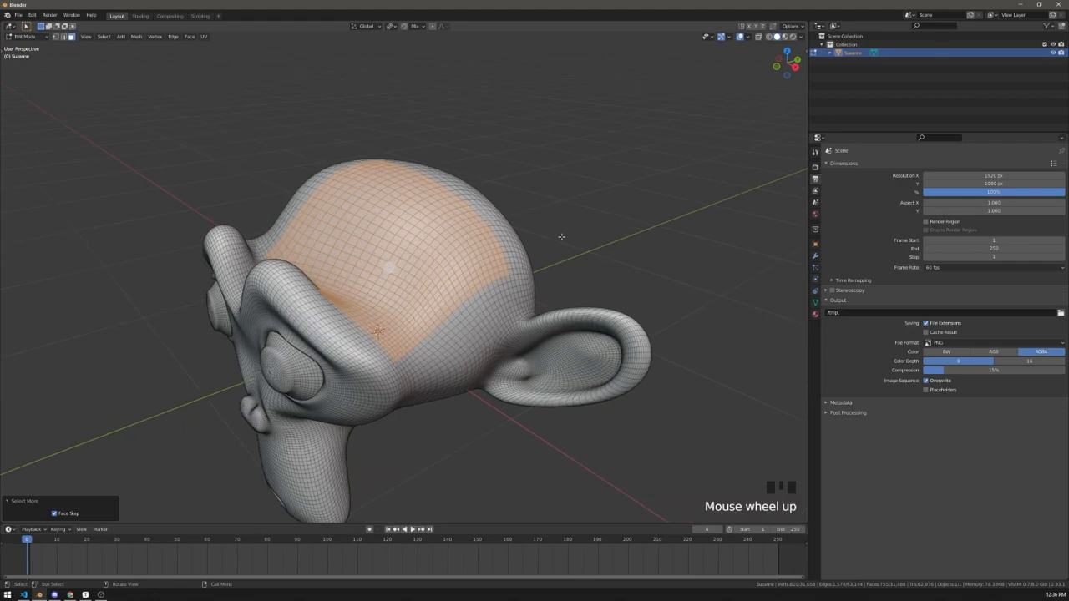